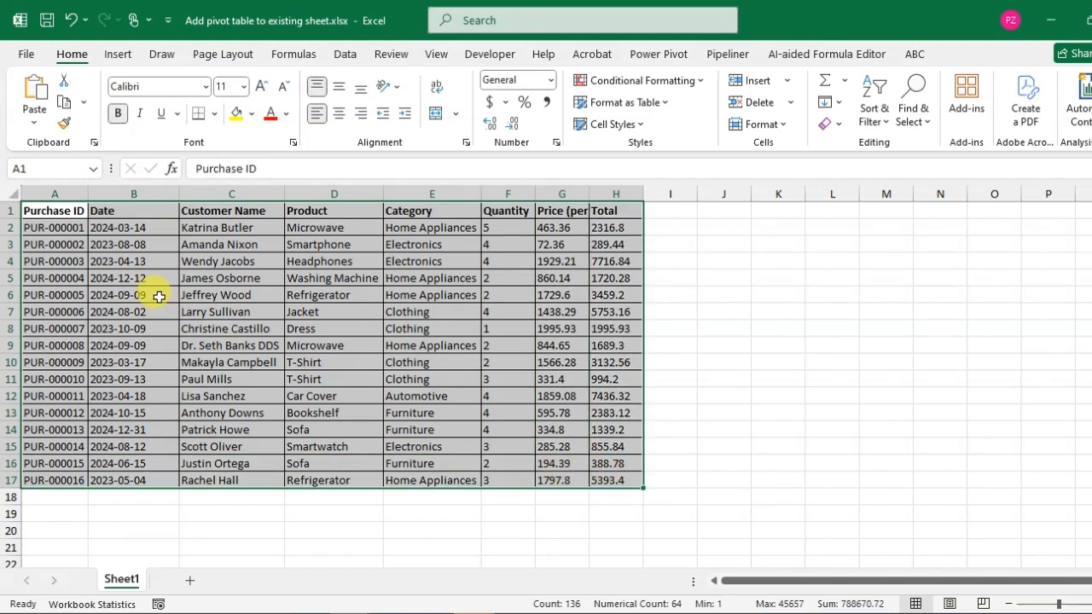
pyautogui.moveTo(256, 304)
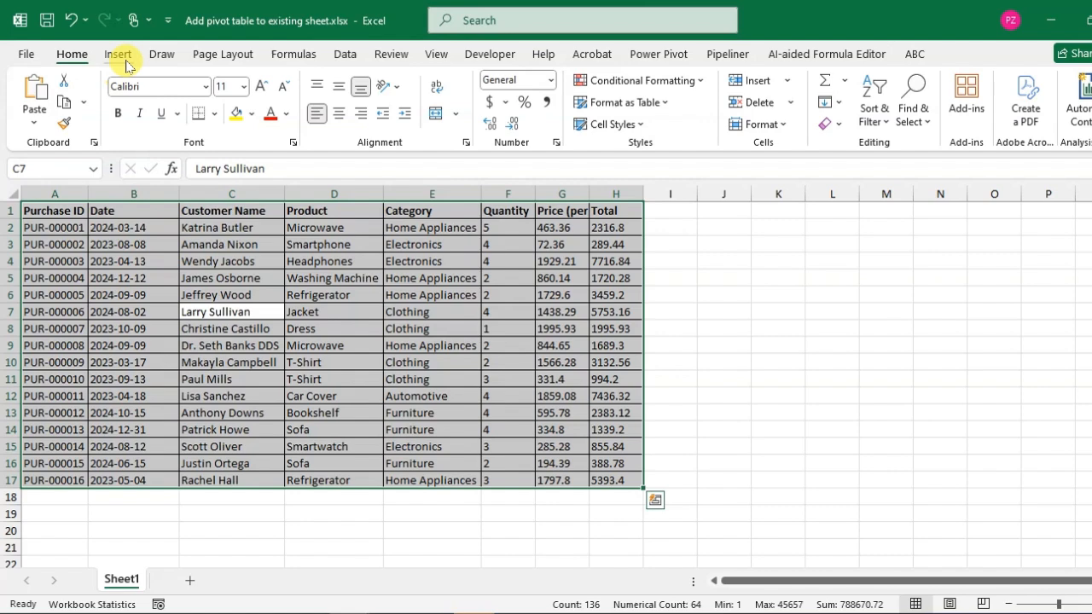
# Bring up the PivotTable creation choices from the Insert commands
pyautogui.click(117, 53)
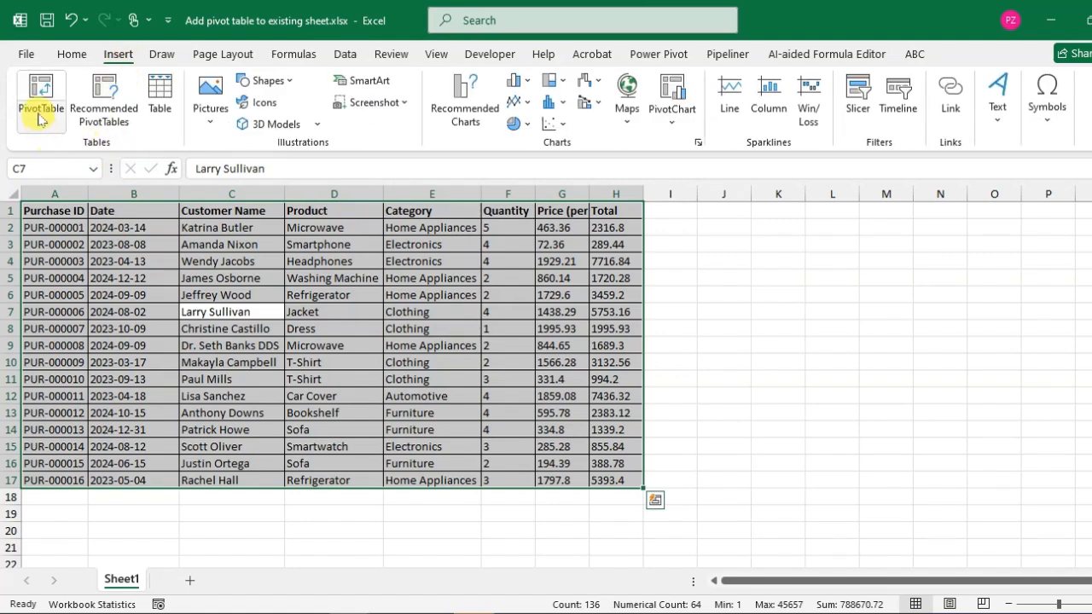
pyautogui.click(41, 96)
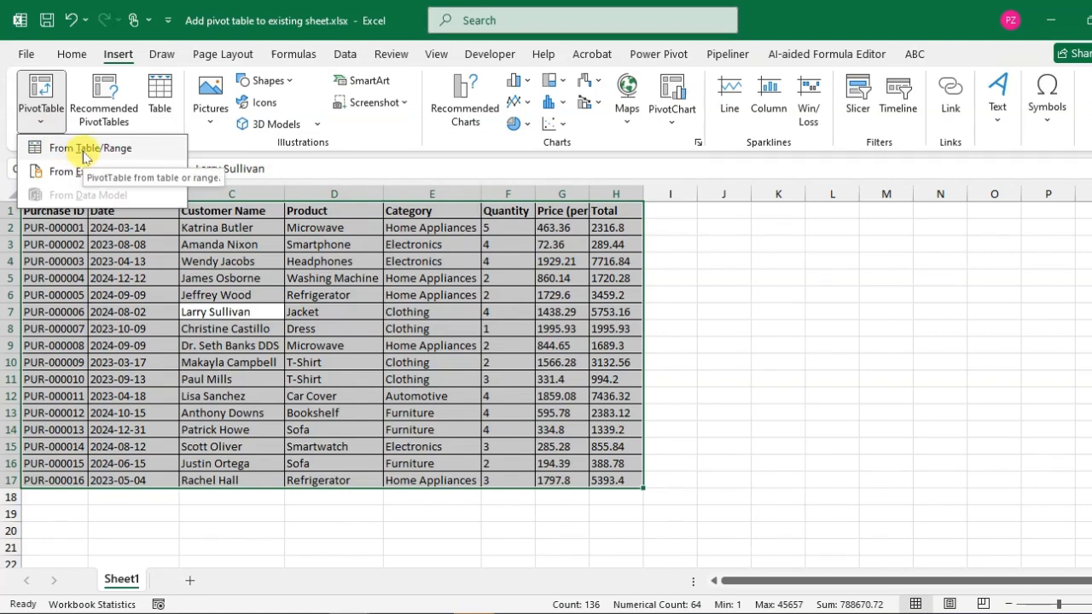
# Start a pivot table from range A1:H17 and place it on the existing worksheet
pyautogui.click(89, 147)
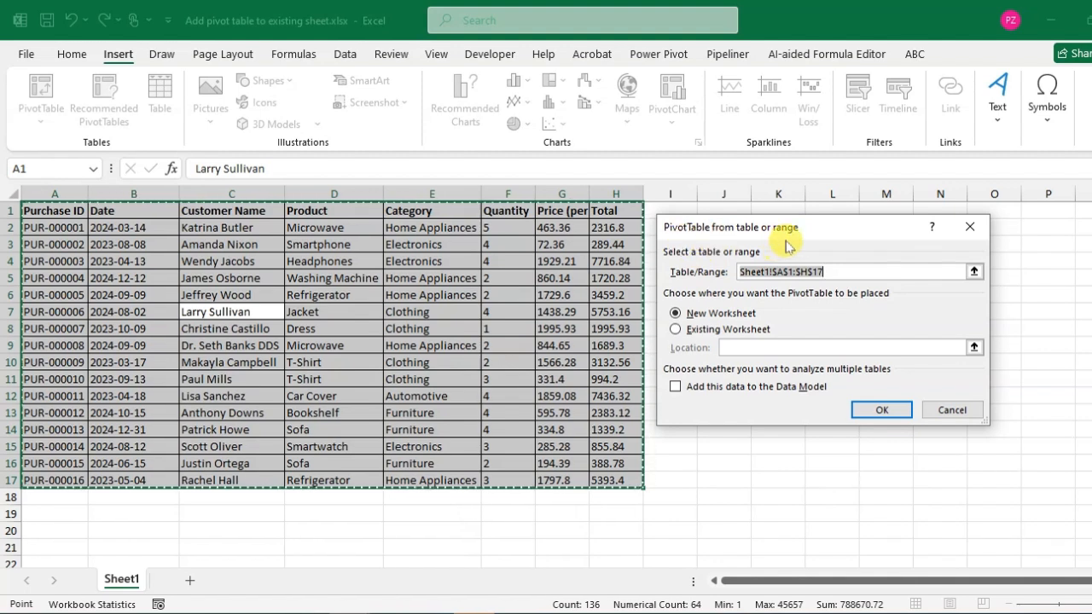
pyautogui.moveTo(789, 298)
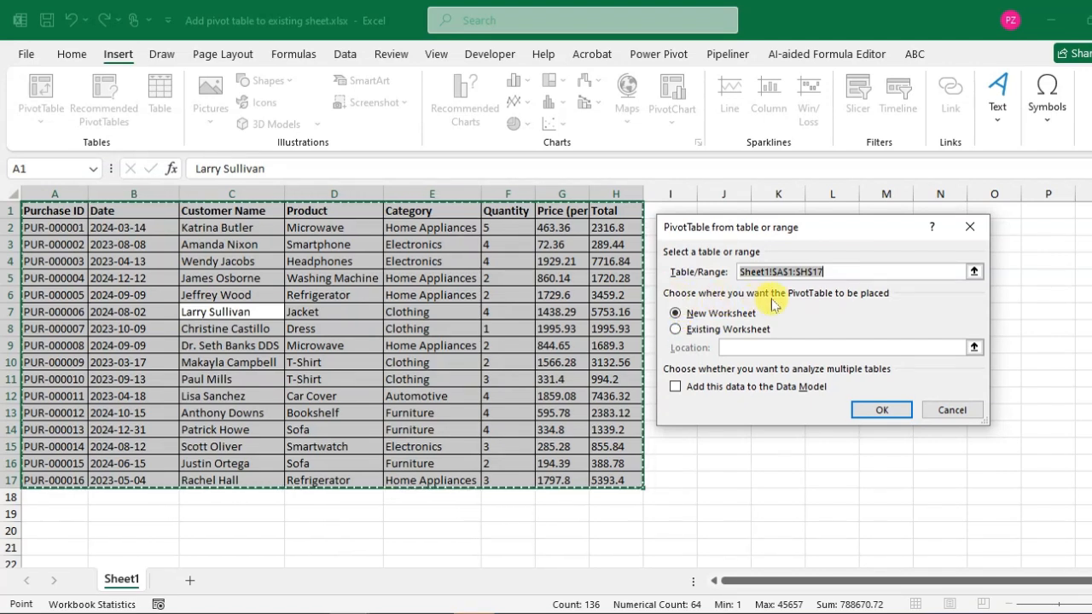
pyautogui.moveTo(890, 307)
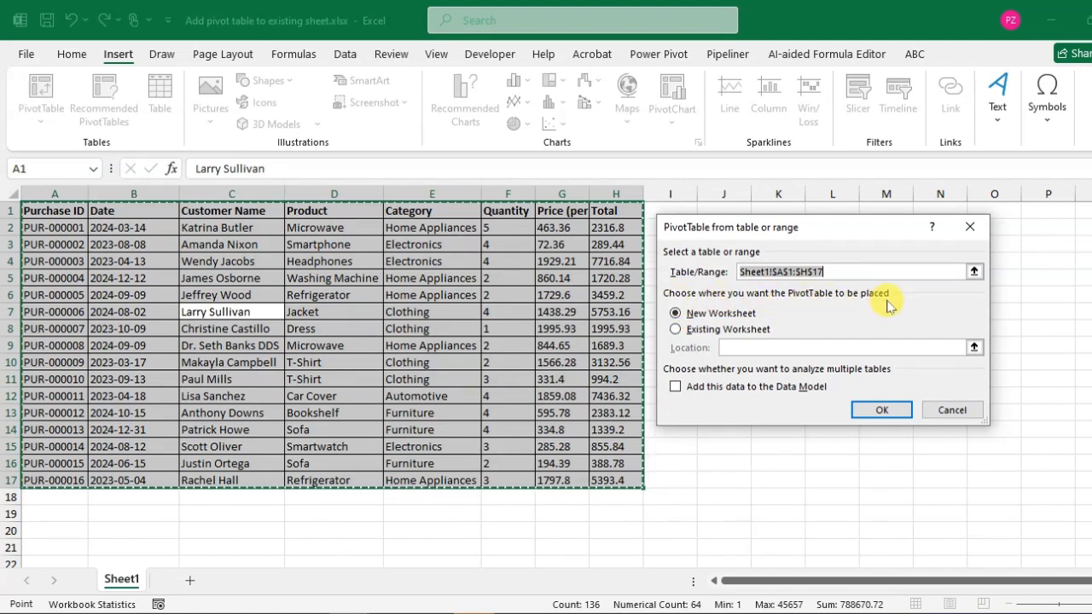
pyautogui.moveTo(710, 327)
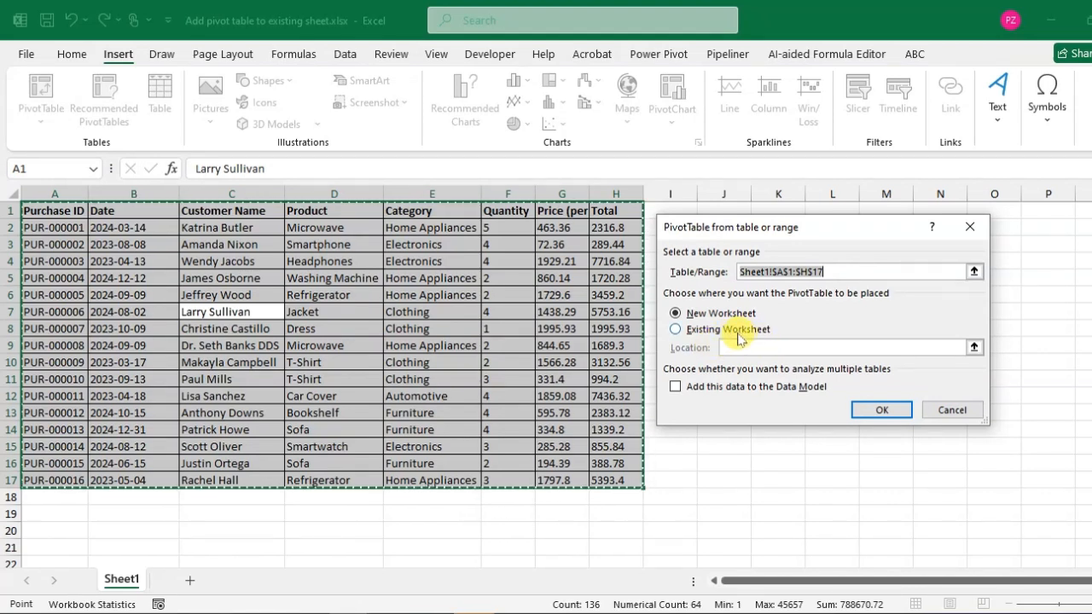
pyautogui.click(675, 329)
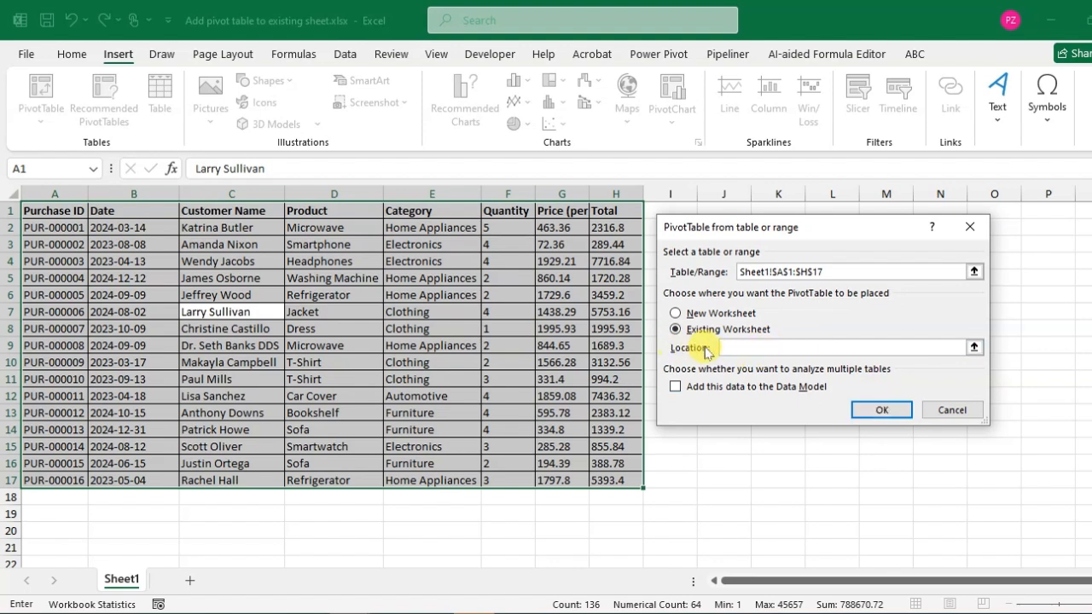
# Set the pivot table location to cell K2 and create it there
pyautogui.click(820, 348)
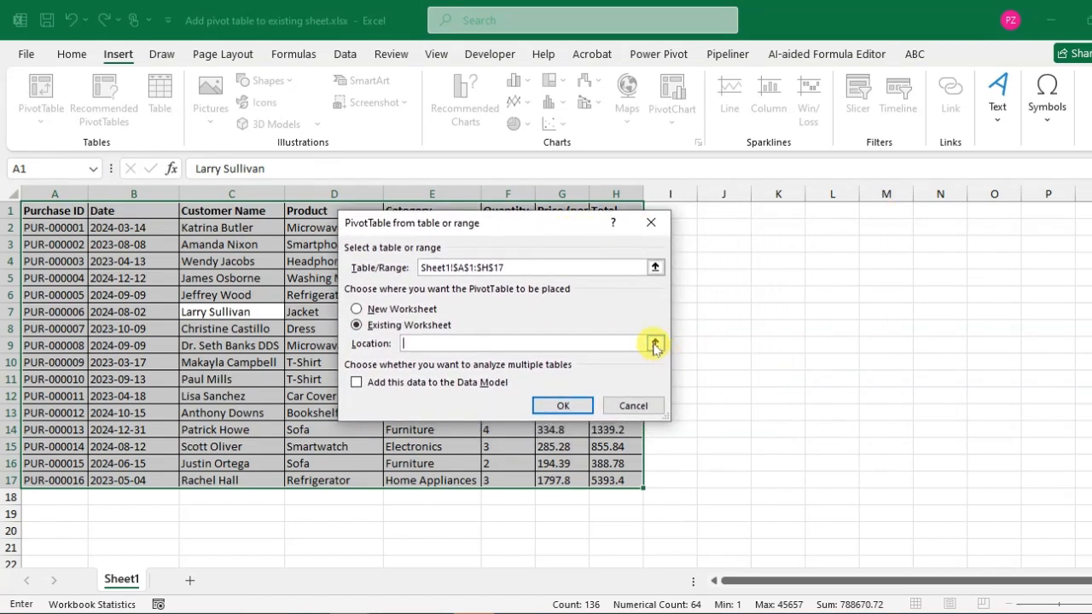
pyautogui.click(655, 345)
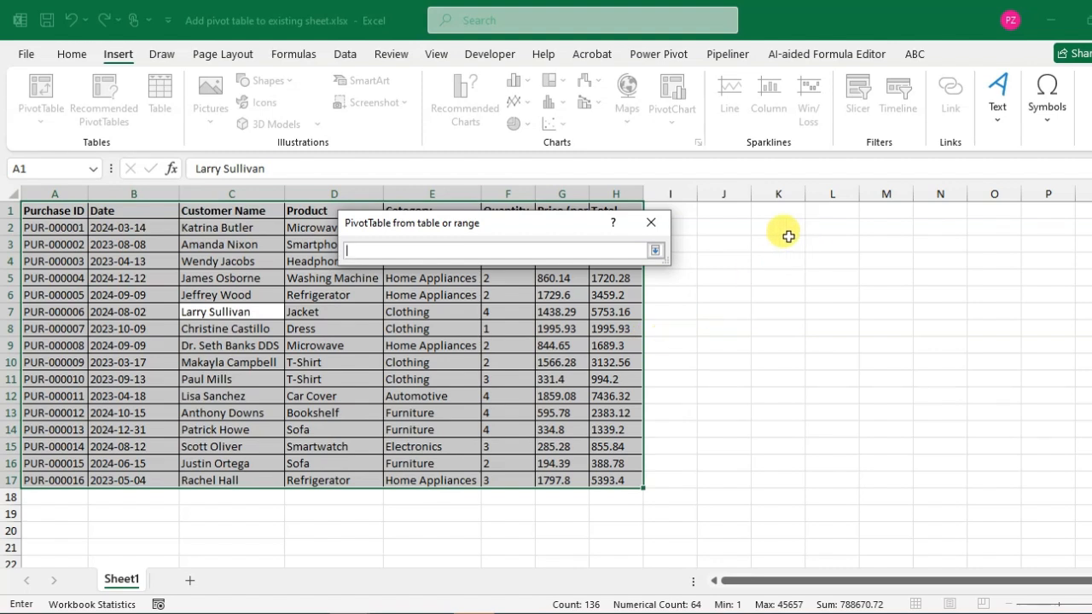
pyautogui.moveTo(761, 220)
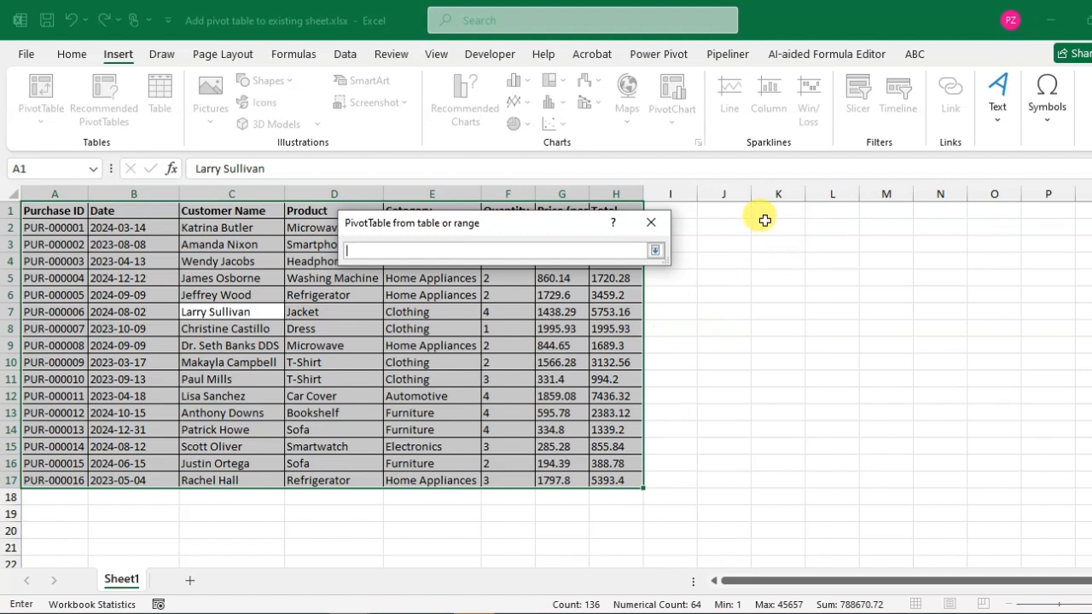
pyautogui.click(778, 227)
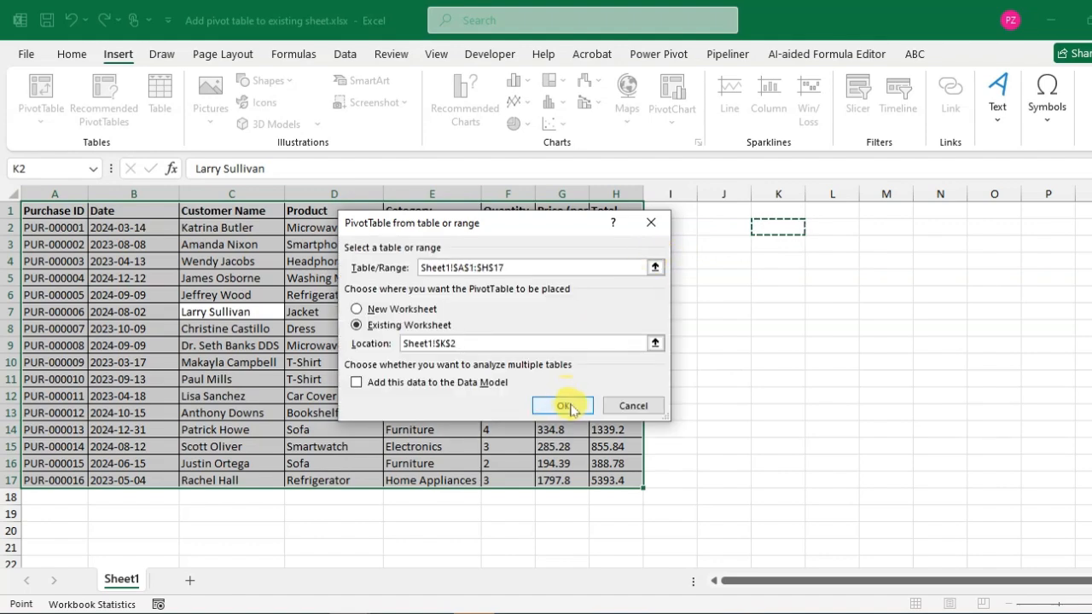
pyautogui.click(564, 406)
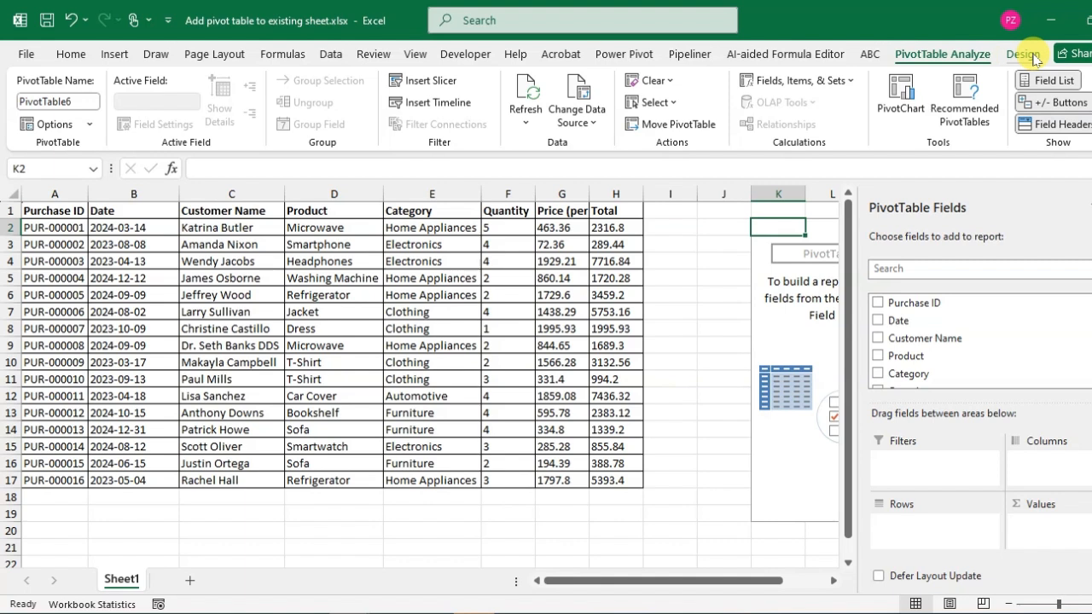
pyautogui.moveTo(874, 288)
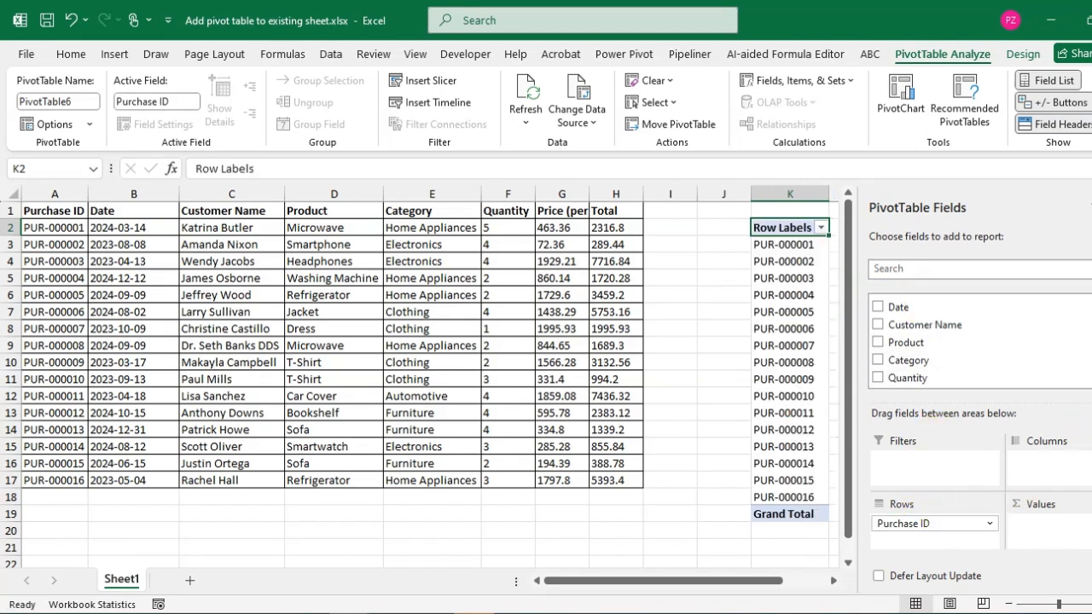
# Filter the pivot by Customer Name and add Sum of Total as values (46864.37)
pyautogui.click(877, 302)
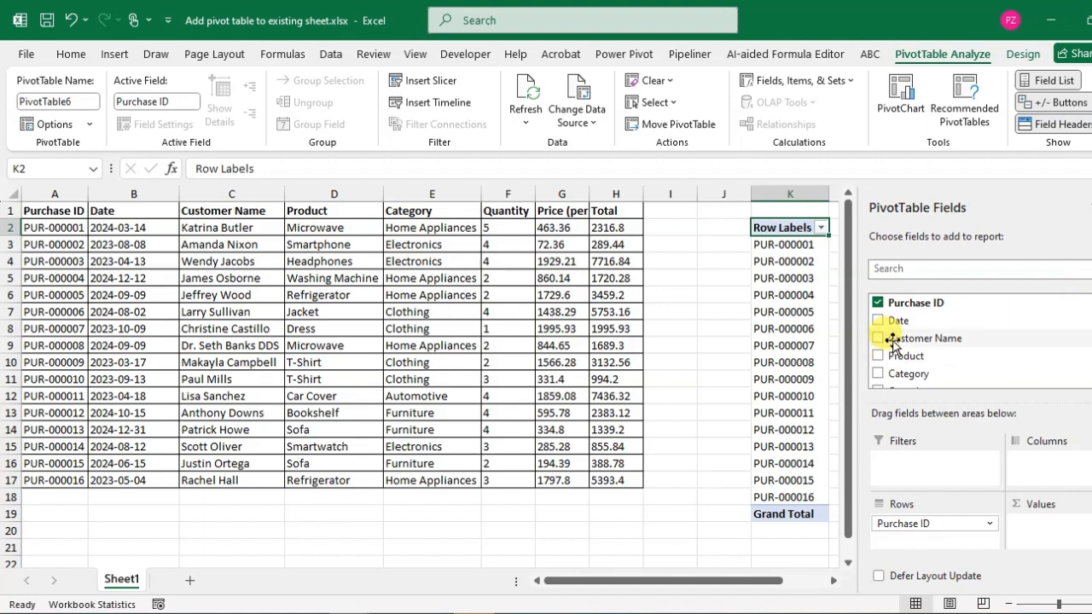
pyautogui.click(877, 337)
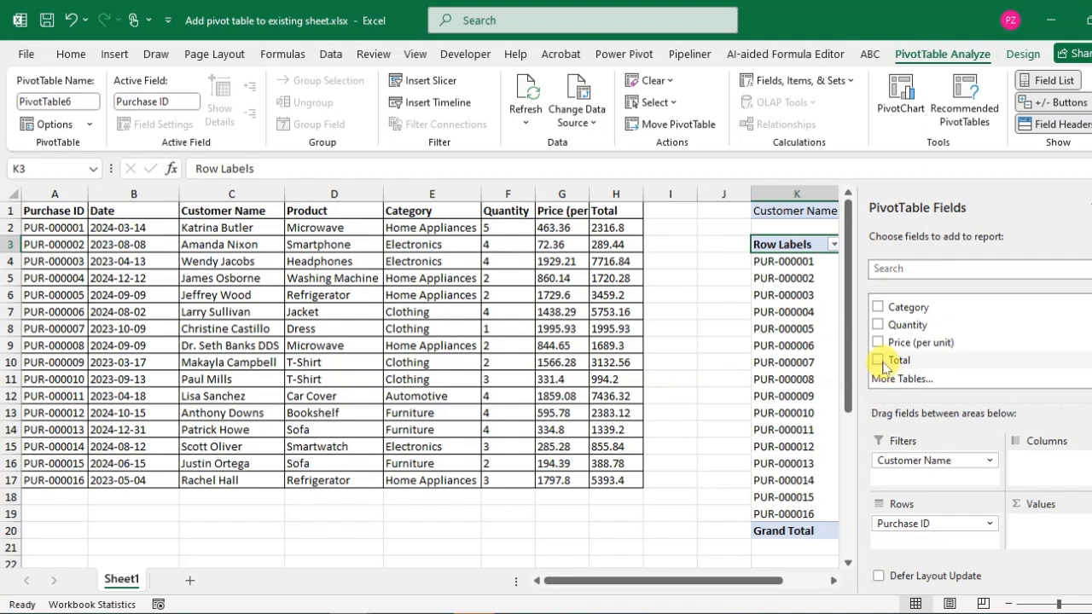
pyautogui.click(877, 360)
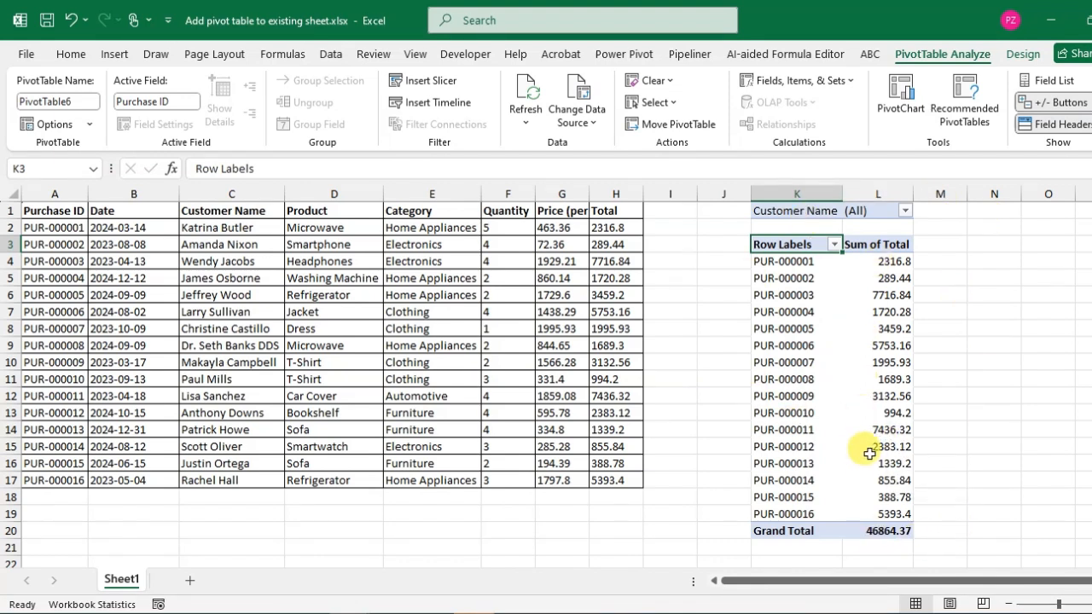
pyautogui.moveTo(918, 459)
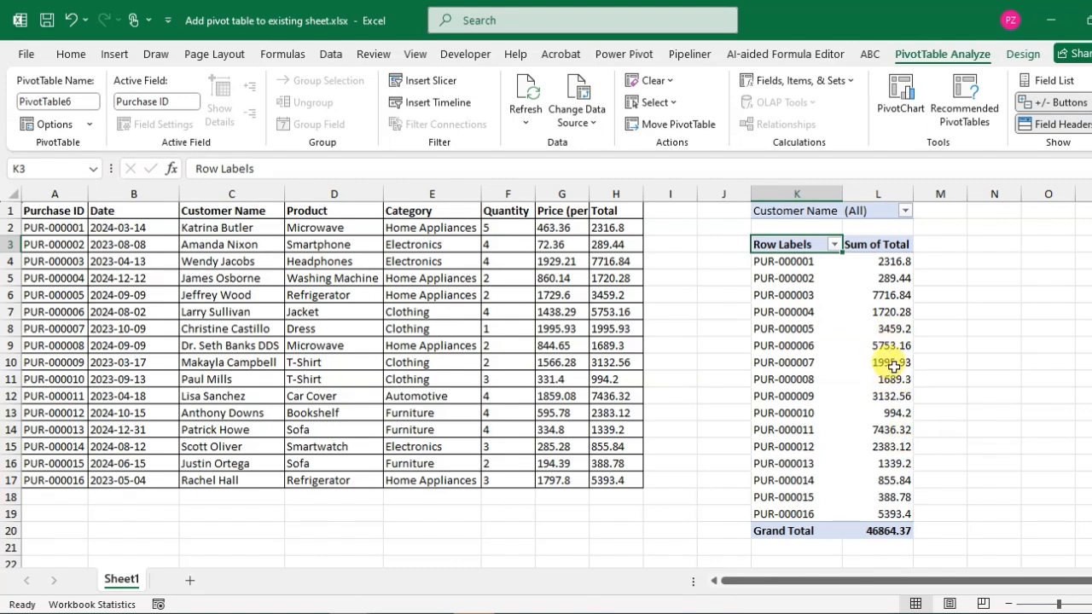
pyautogui.moveTo(891, 362)
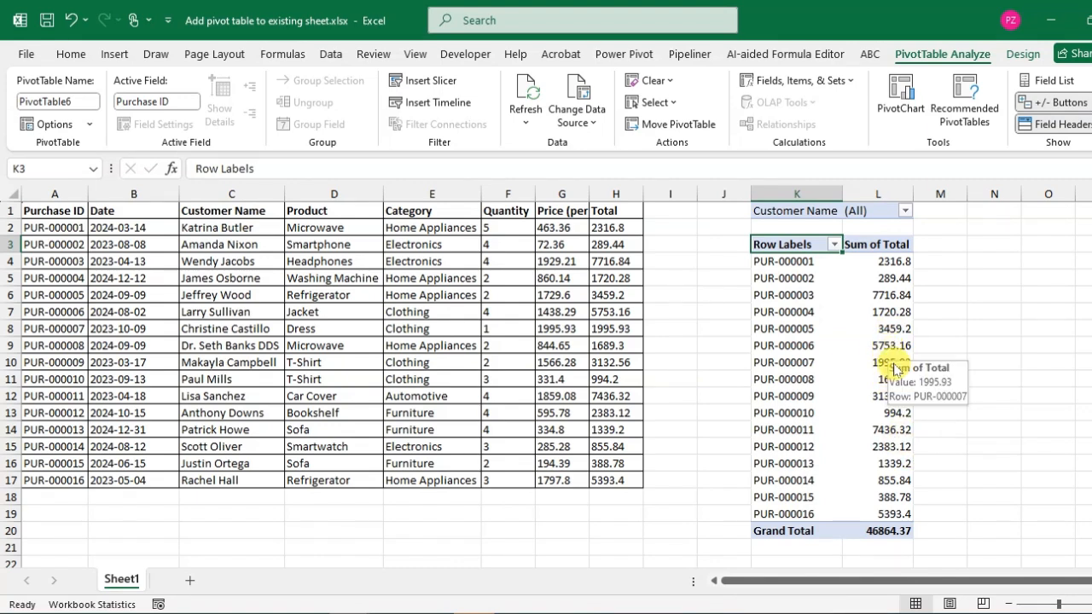
# Drill into PUR-000007's 1995.93 total to a Detail1 sheet, then return to Sheet1
pyautogui.click(877, 361)
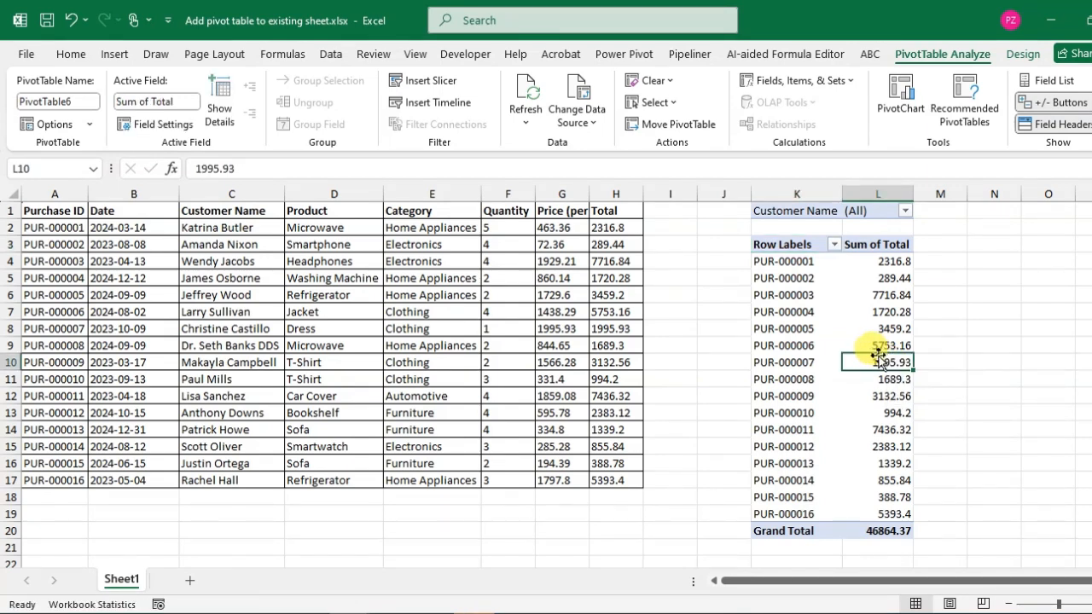
pyautogui.doubleClick(878, 361)
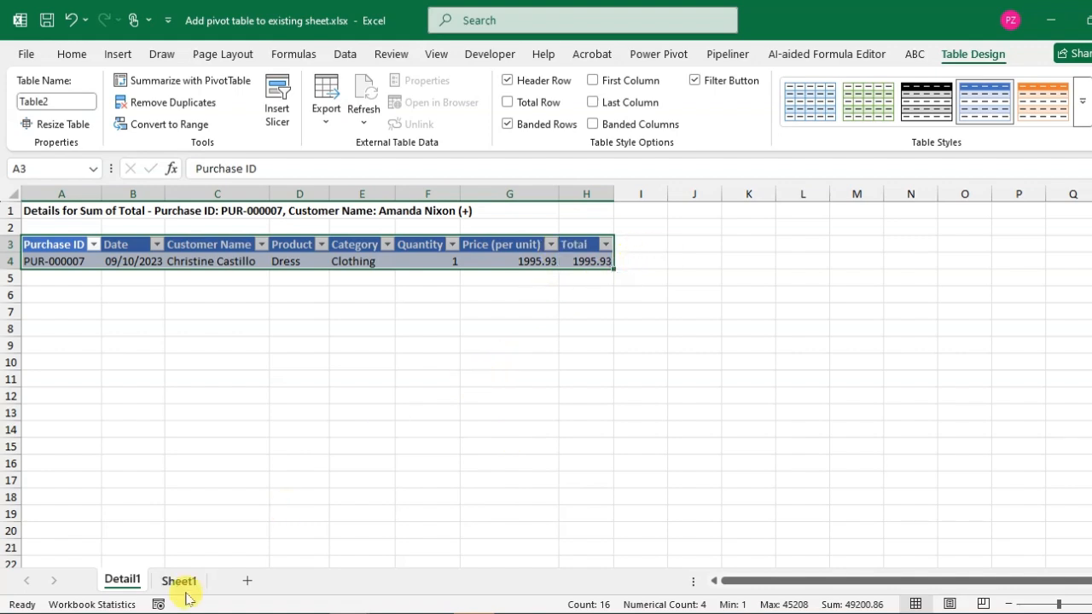
pyautogui.click(177, 580)
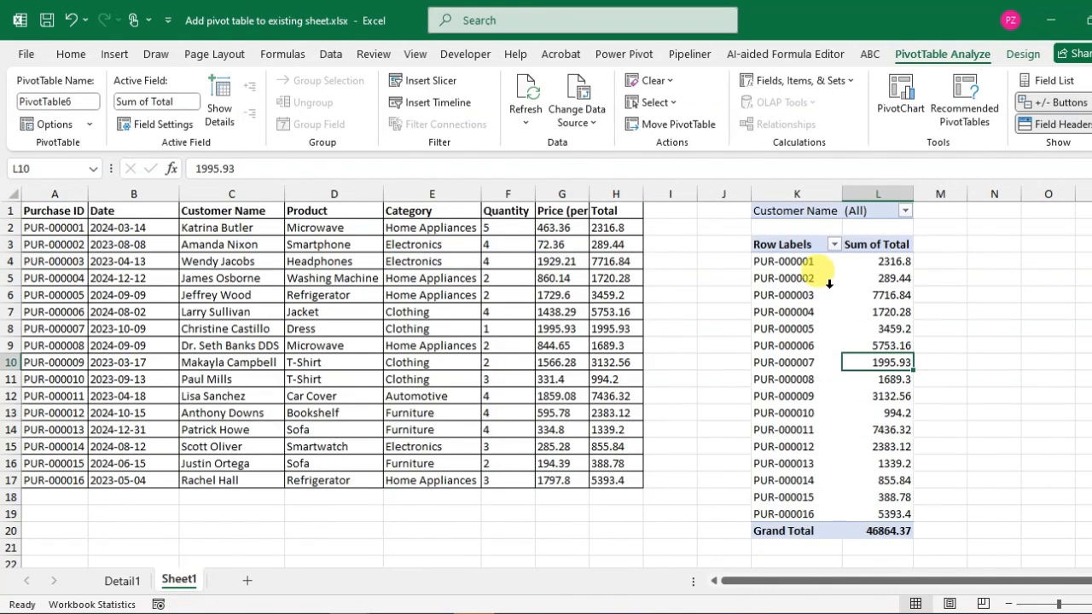